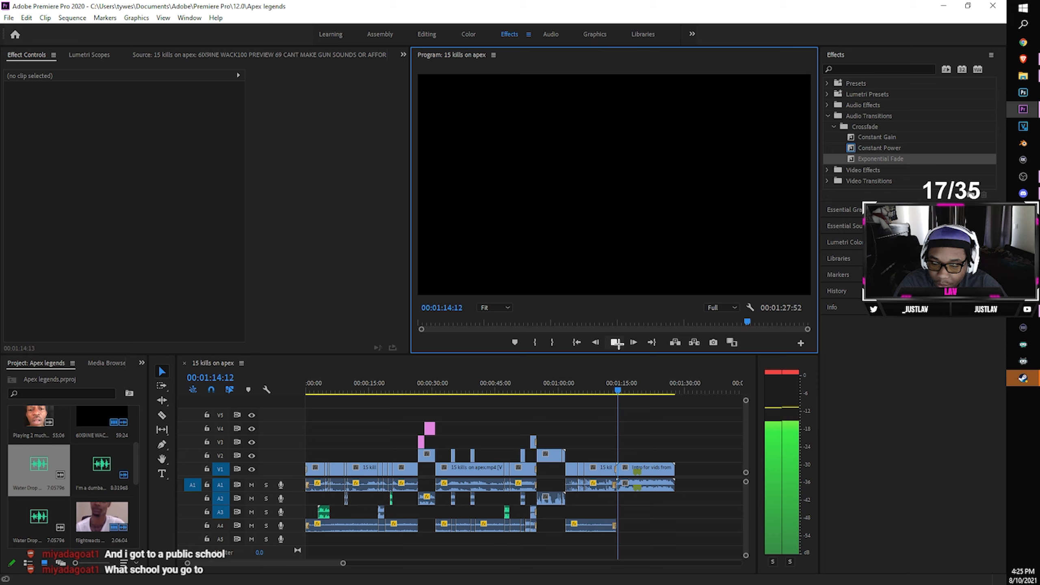
Play the '15 kills on apex' sequence and stop at the subscribe end card.
click(631, 342)
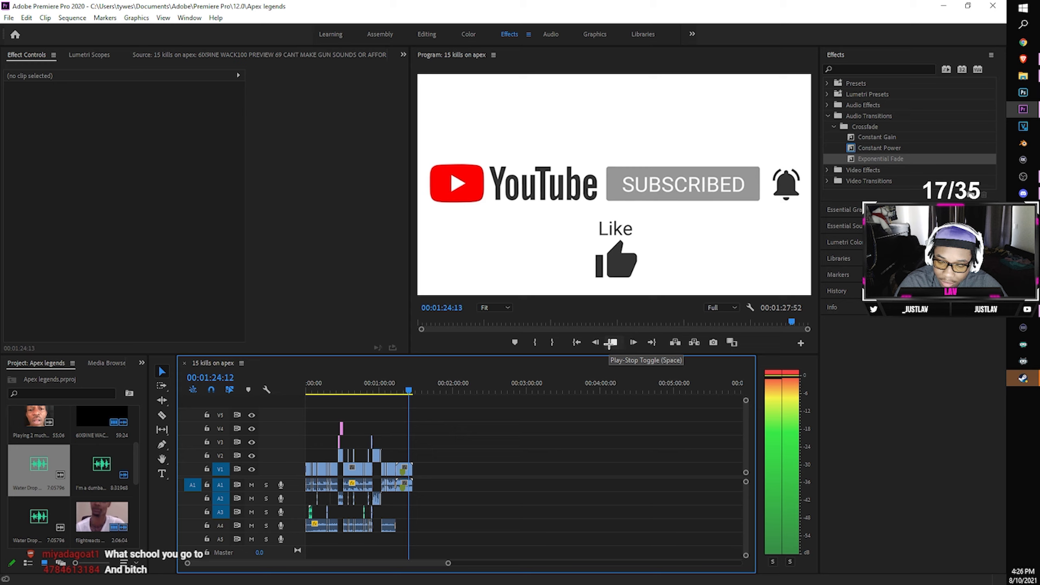
click(610, 342)
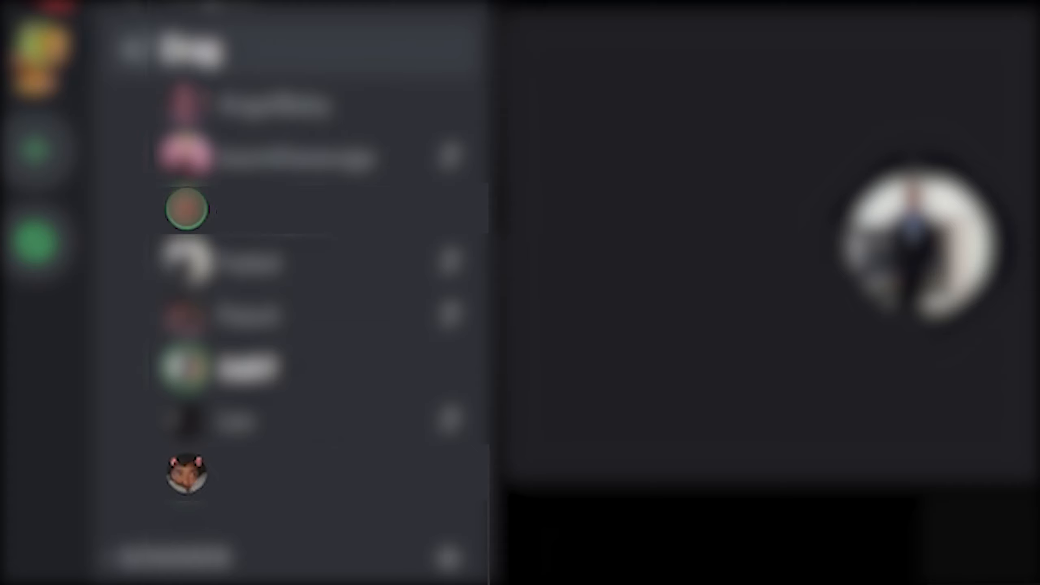
Switch to Discord's voice channel to view its connected member list.
click(187, 472)
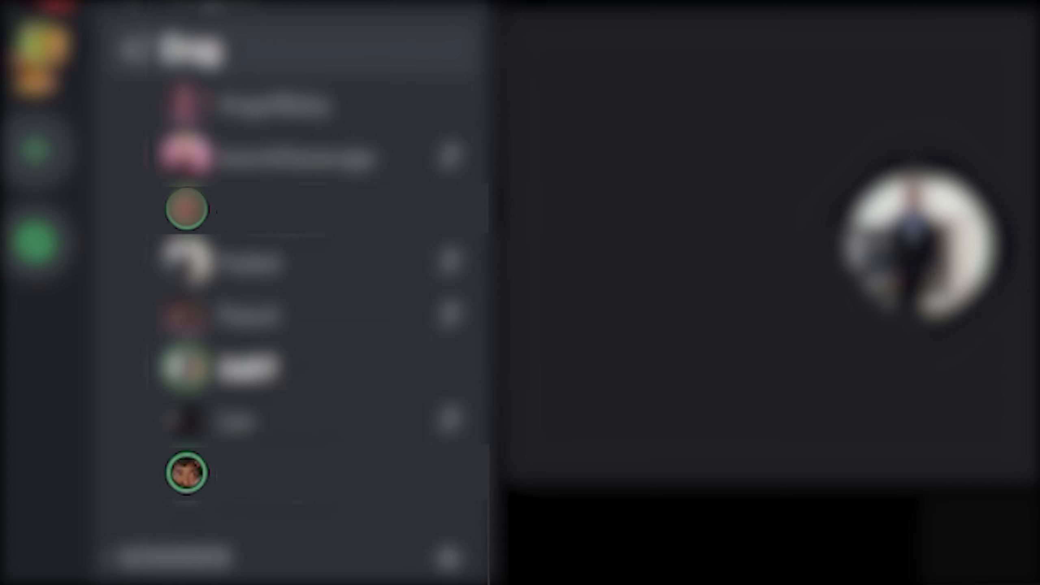